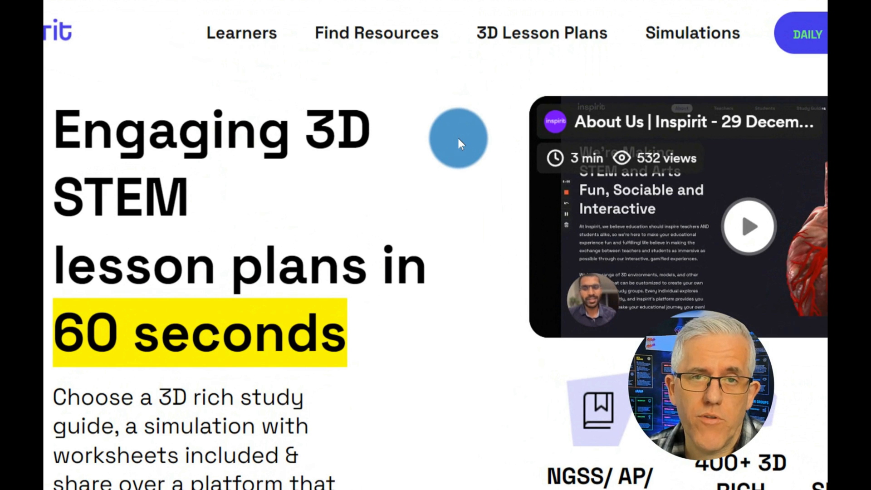
{"action": "mouse_move", "coordinate": [240, 33]}
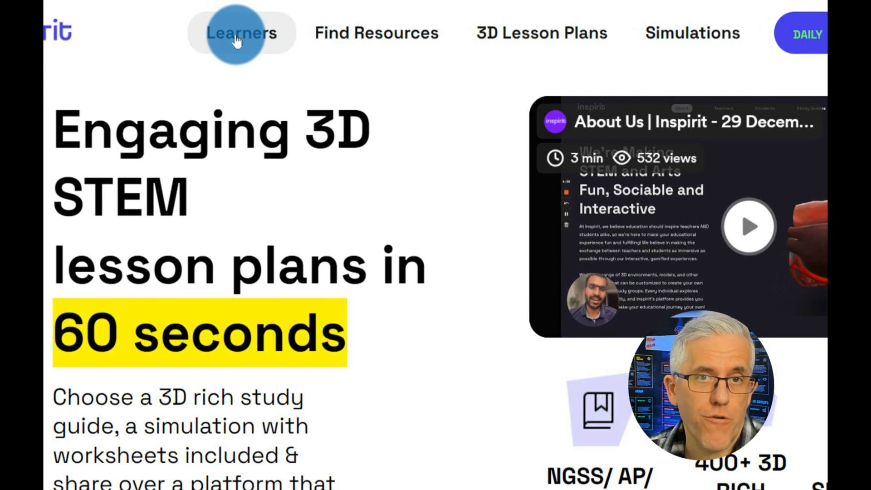
{"action": "mouse_move", "coordinate": [389, 61]}
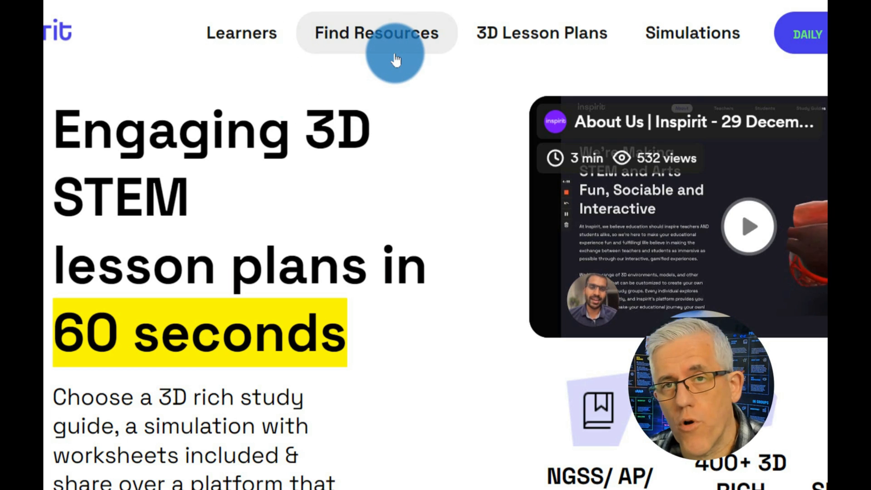
{"action": "mouse_move", "coordinate": [537, 49]}
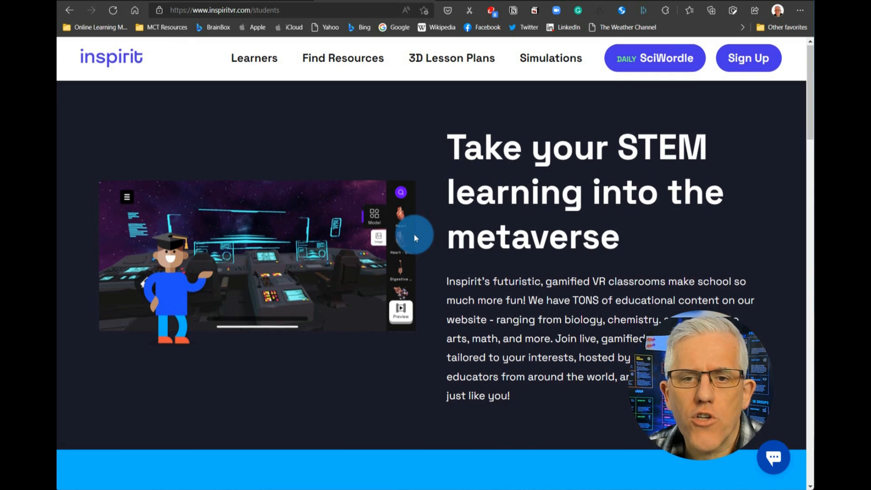
{"action": "scroll", "scroll_direction": "down", "scroll_amount": 3}
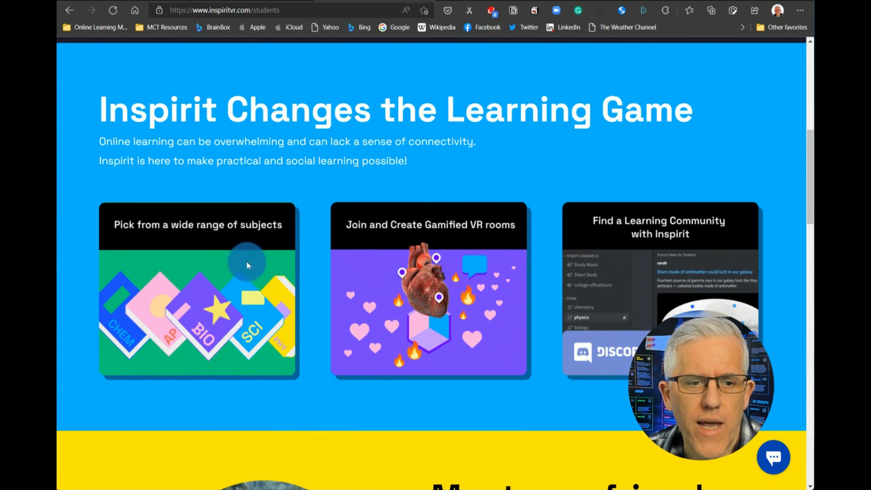
{"action": "scroll", "scroll_direction": "down", "scroll_amount": 3}
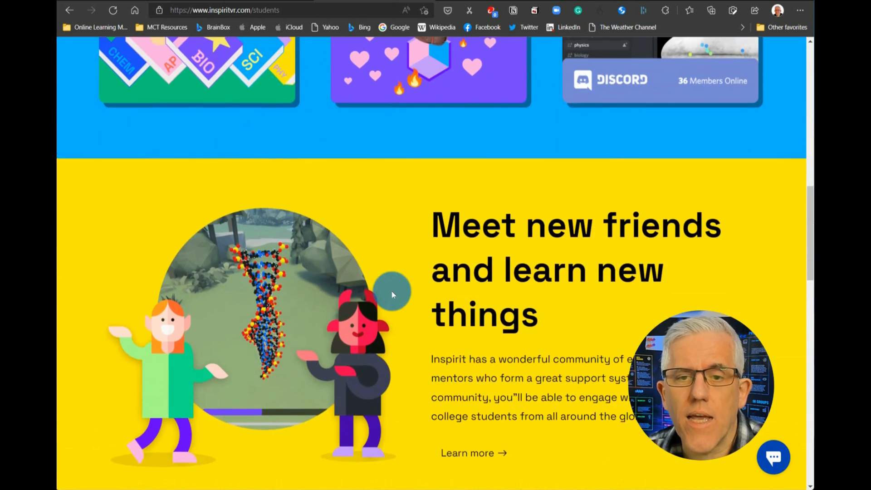
{"action": "scroll", "scroll_direction": "down", "scroll_amount": 3}
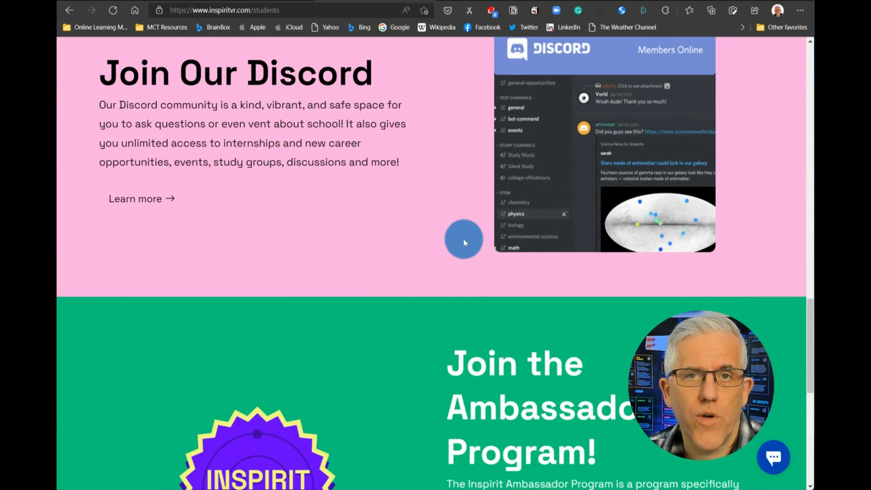
{"action": "scroll", "scroll_direction": "up", "scroll_amount": 3}
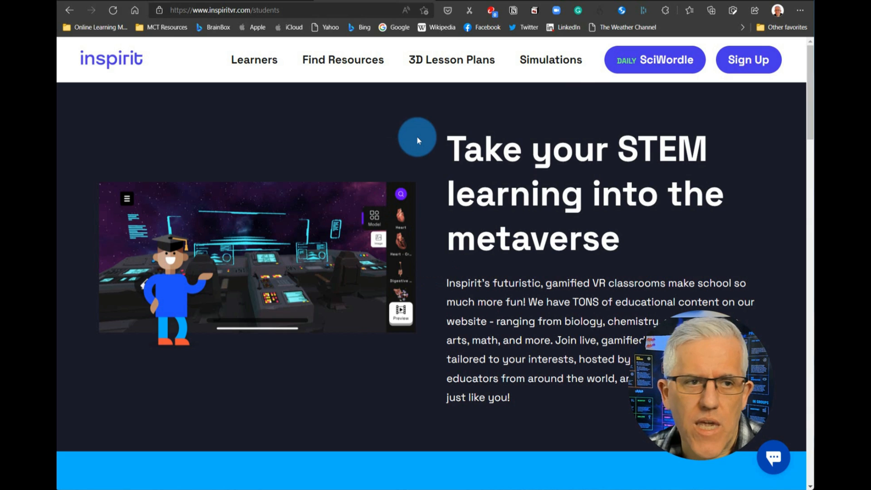
{"action": "mouse_move", "coordinate": [401, 144]}
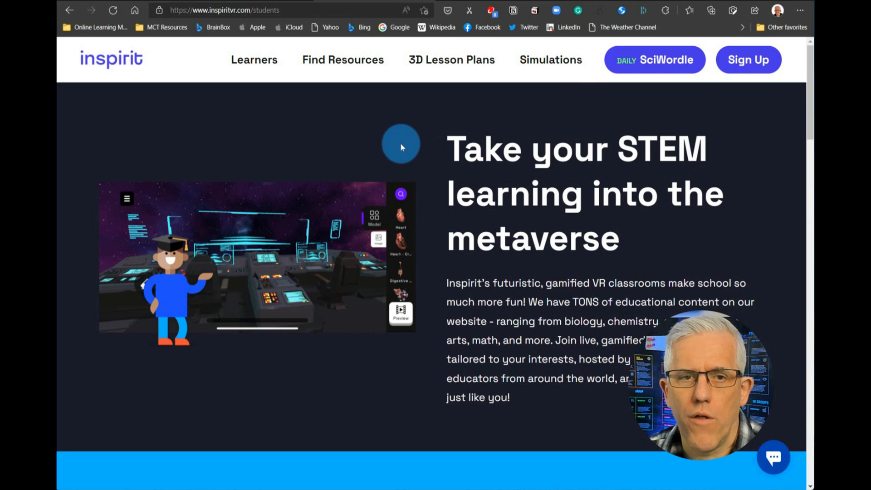
{"action": "mouse_move", "coordinate": [343, 60]}
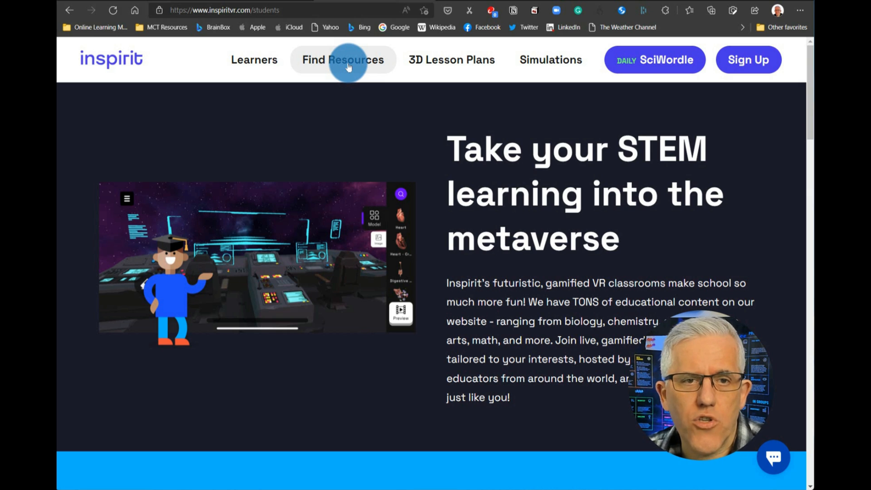
Step: Browse the 3D STEM resource library's discovery page of biology units
{"action": "left_click", "coordinate": [342, 59]}
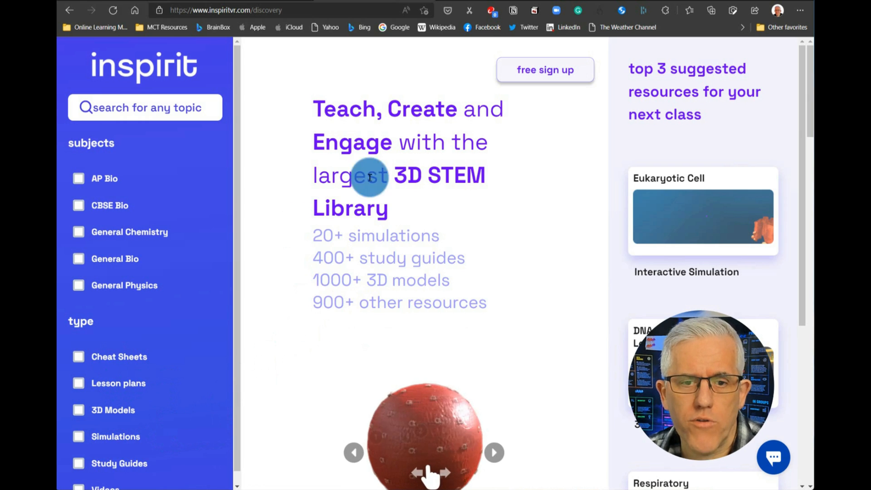
{"action": "scroll", "scroll_direction": "down", "scroll_amount": 3}
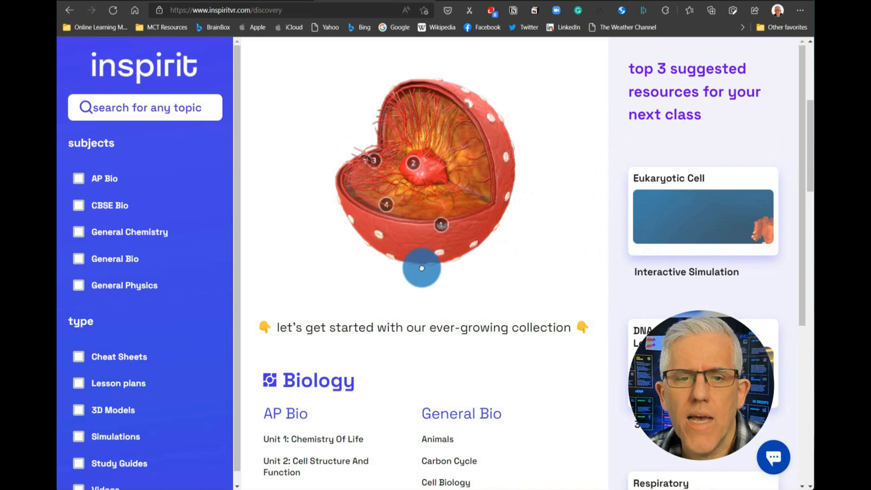
{"action": "scroll", "scroll_direction": "down", "scroll_amount": 3}
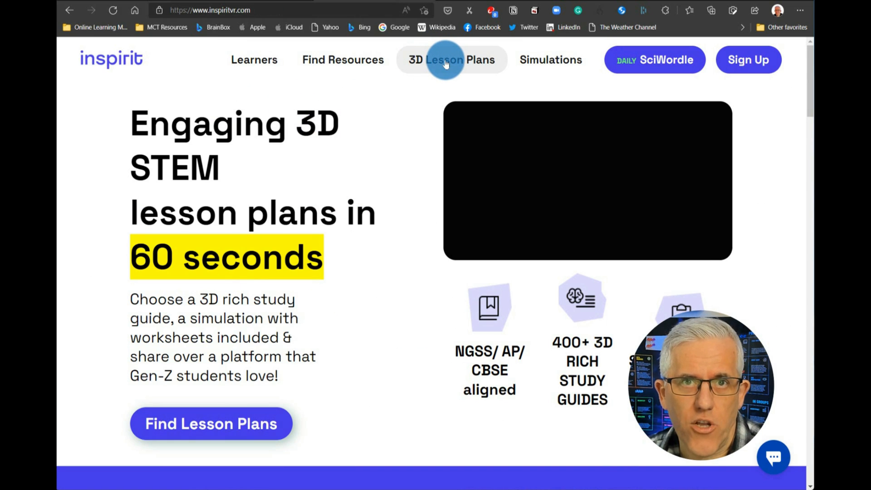
Step: Browse the 3D Lesson Plans library down to The Heart lesson plan
{"action": "left_click", "coordinate": [450, 60]}
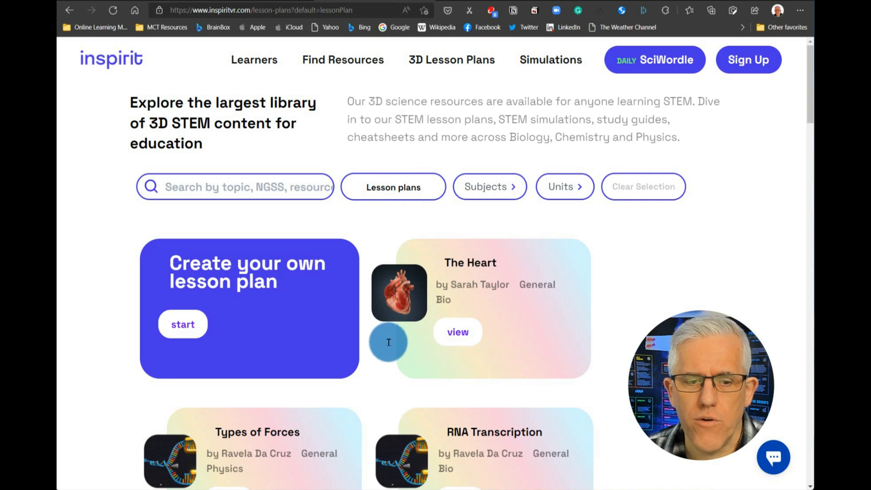
{"action": "scroll", "scroll_direction": "down", "scroll_amount": 3}
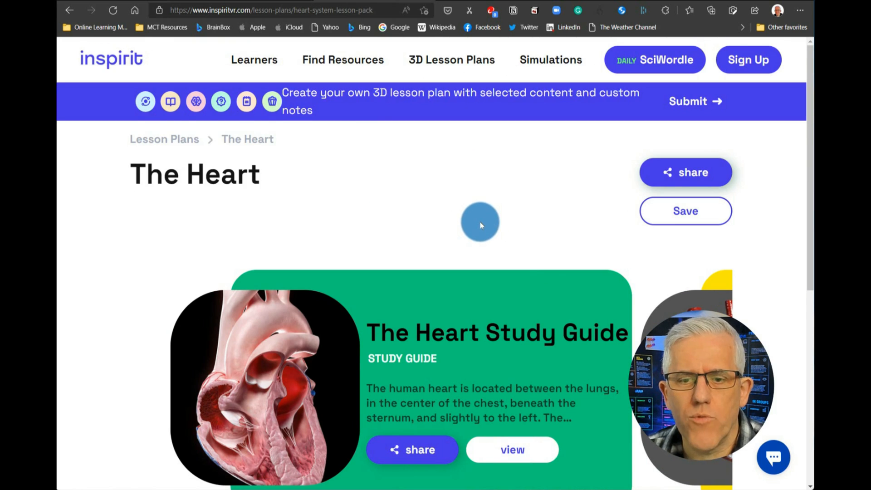
Step: Scroll to The Heart Study Guide card and view it
{"action": "scroll", "scroll_direction": "down", "scroll_amount": 3}
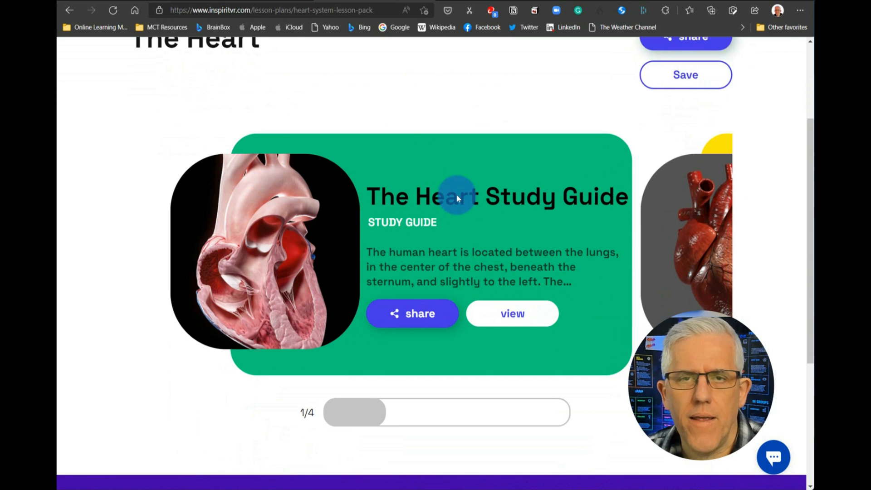
{"action": "left_click", "coordinate": [511, 314]}
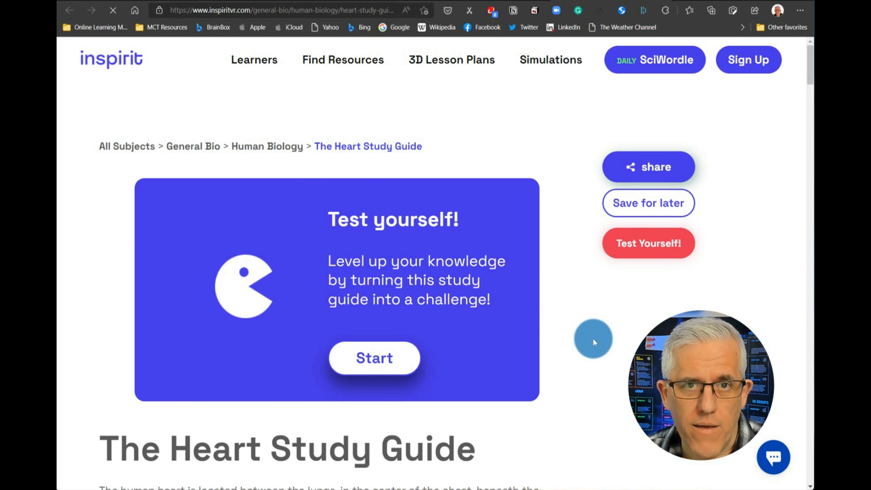
{"action": "scroll", "scroll_direction": "down", "scroll_amount": 3}
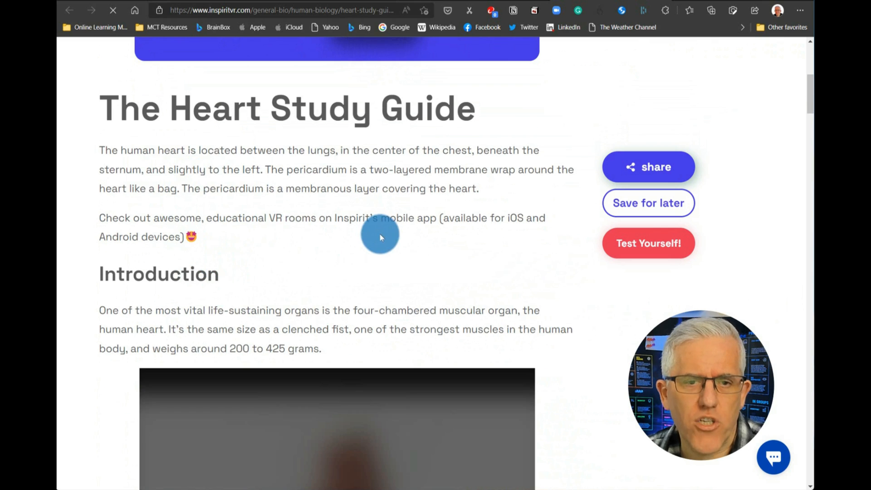
{"action": "mouse_move", "coordinate": [421, 261]}
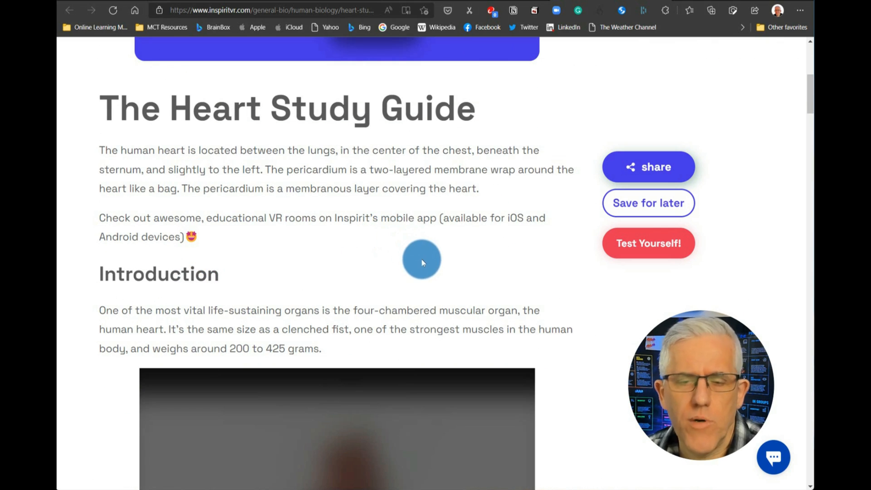
{"action": "scroll", "scroll_direction": "down", "scroll_amount": 3}
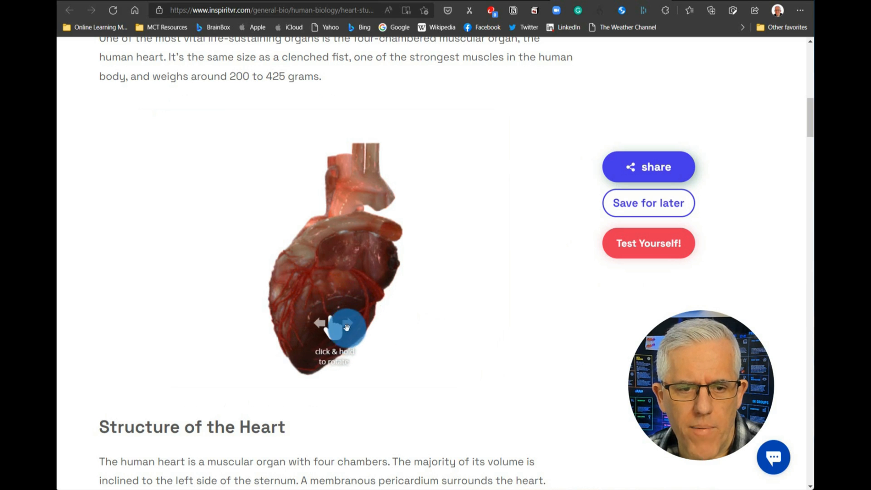
Step: Rotate the 3D heart model through several angles to see other sides
{"action": "left_click_drag", "start_coordinate": [344, 327], "coordinate": [358, 282]}
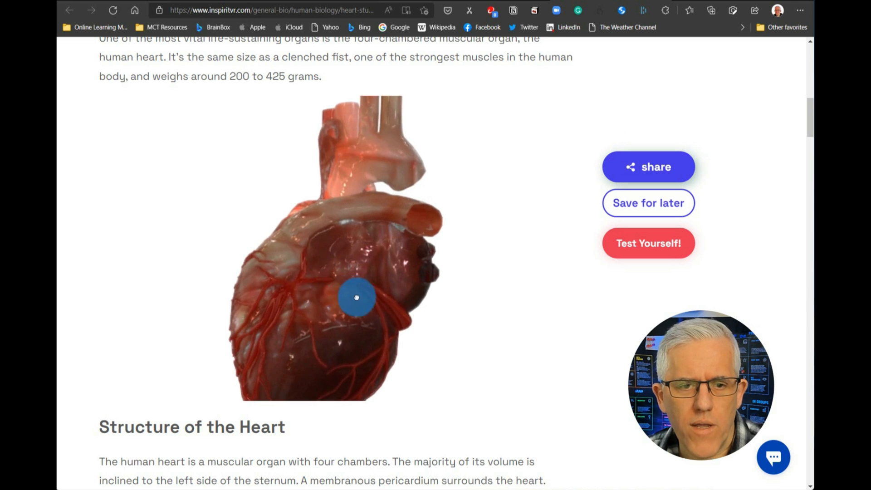
{"action": "left_click_drag", "start_coordinate": [357, 297], "coordinate": [365, 329]}
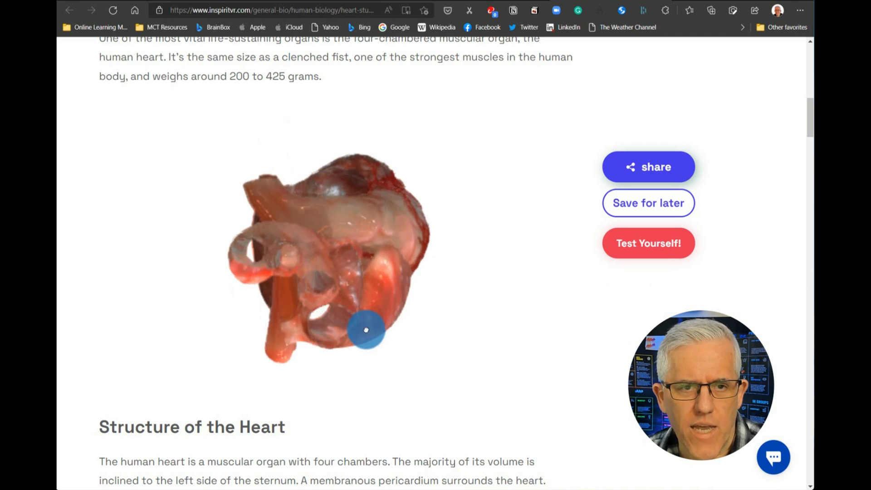
{"action": "left_click_drag", "start_coordinate": [365, 329], "coordinate": [498, 329]}
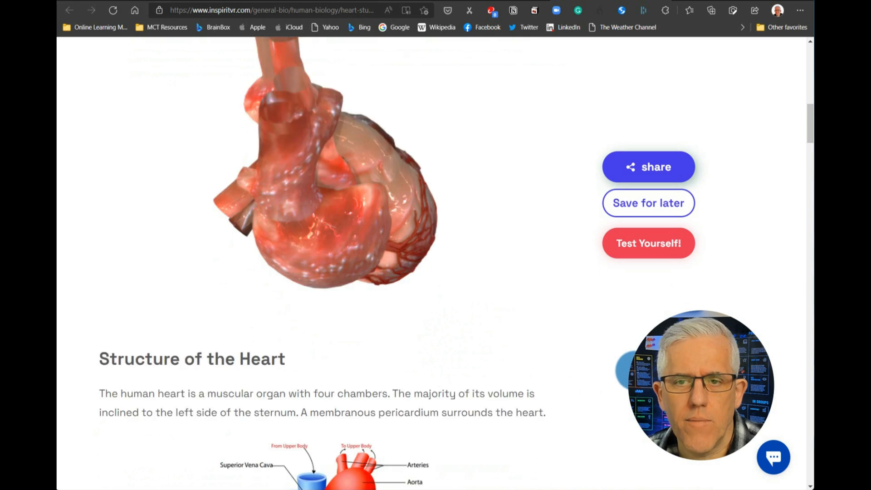
Step: Zoom into the heart model for the Left Atrium note, then reach Chambers of the Heart
{"action": "scroll", "scroll_direction": "down", "scroll_amount": 3}
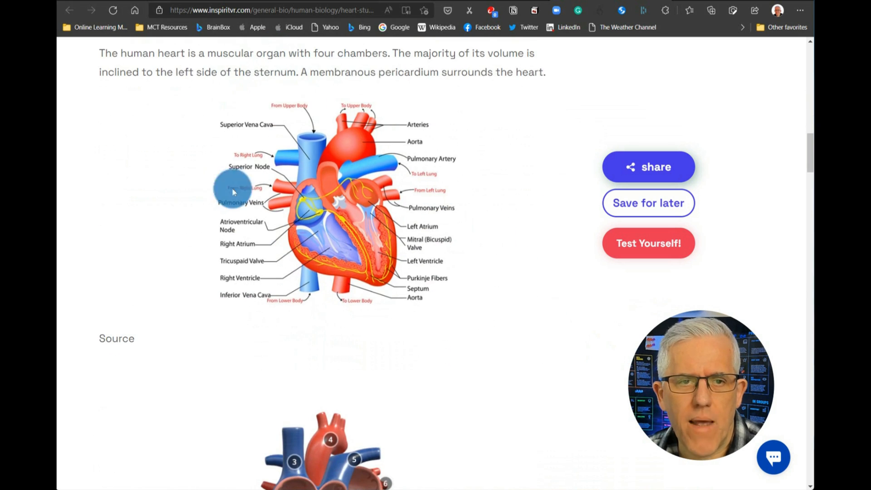
{"action": "mouse_move", "coordinate": [372, 248]}
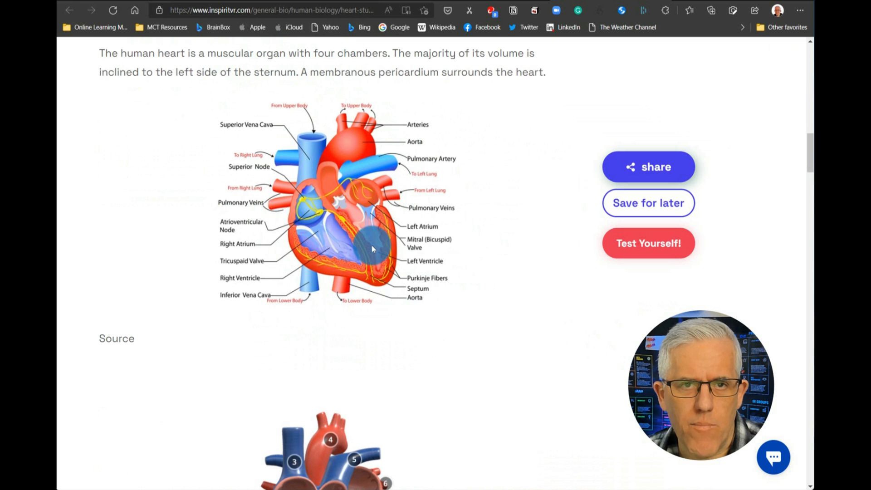
{"action": "scroll", "scroll_direction": "down", "scroll_amount": 3}
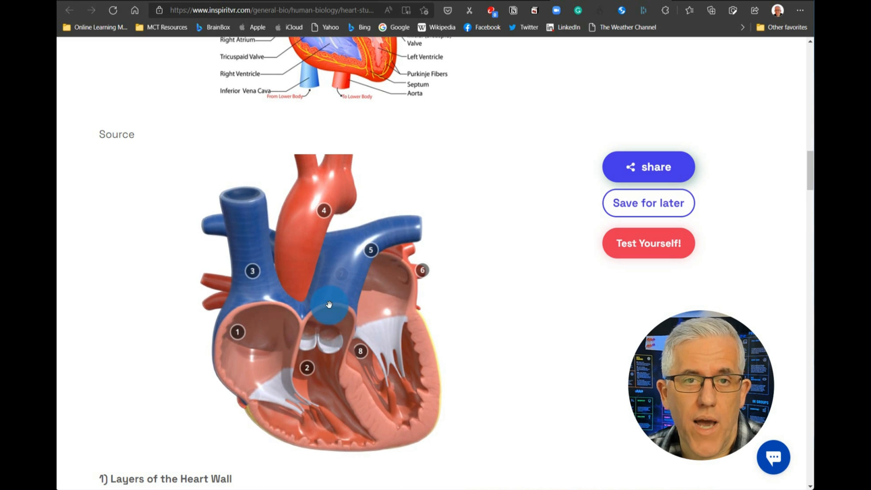
{"action": "mouse_move", "coordinate": [351, 257]}
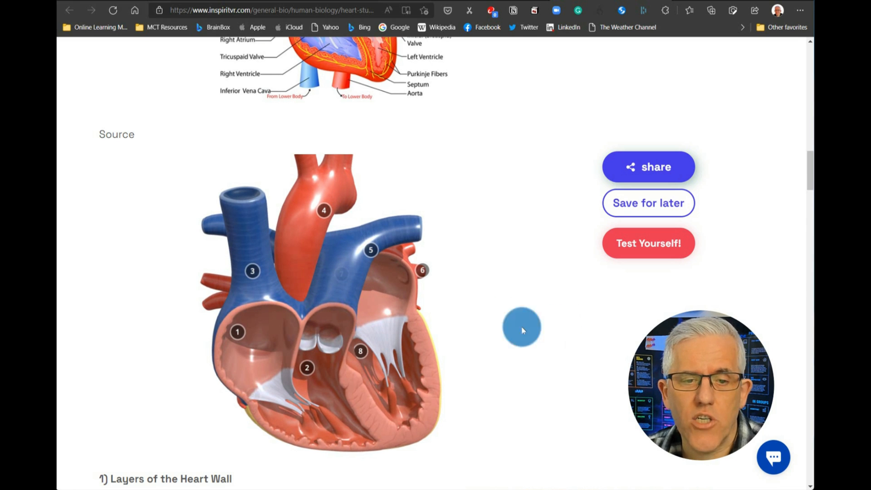
{"action": "mouse_move", "coordinate": [265, 250]}
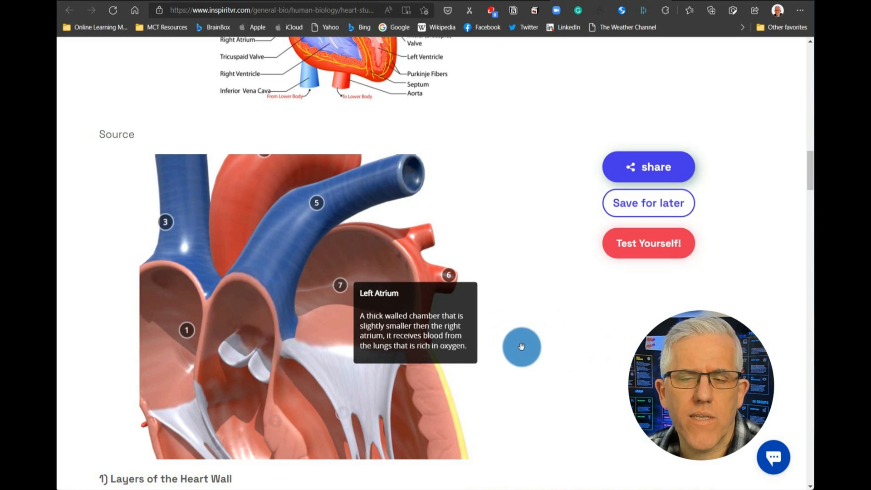
{"action": "scroll", "scroll_direction": "down", "scroll_amount": 3}
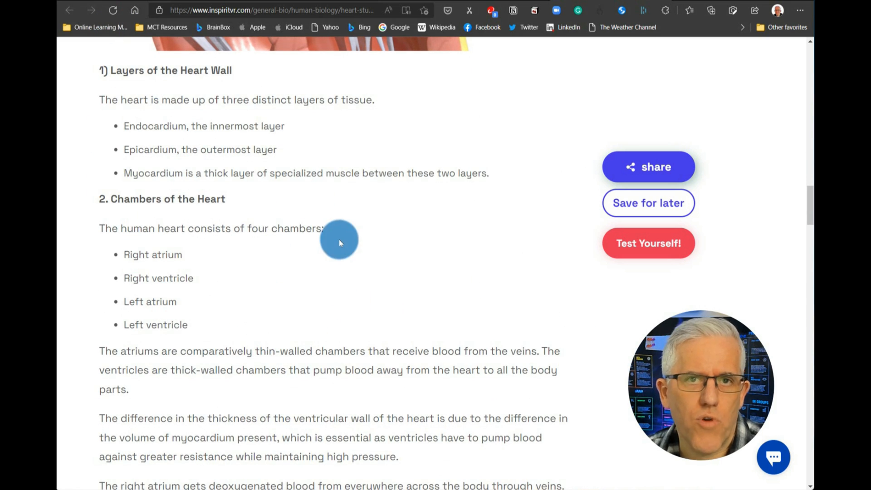
Step: Read through the heart FAQs on functions and survival
{"action": "scroll", "scroll_direction": "down", "scroll_amount": 3}
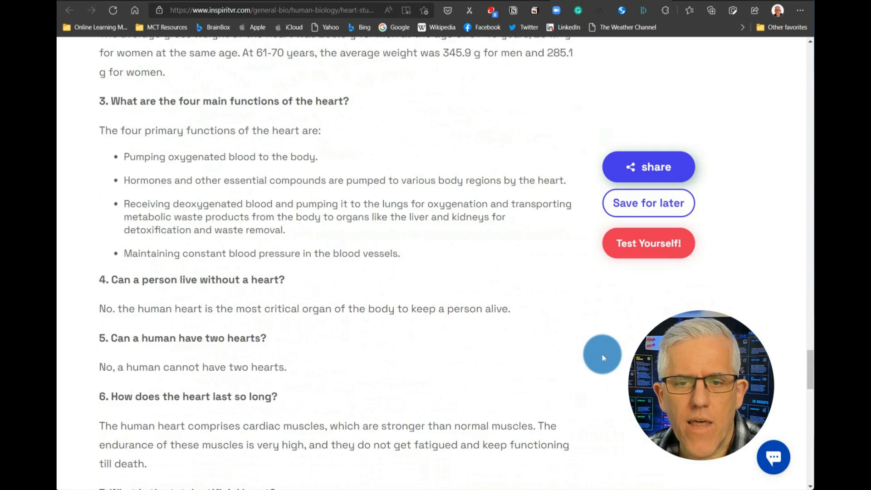
{"action": "scroll", "scroll_direction": "down", "scroll_amount": 3}
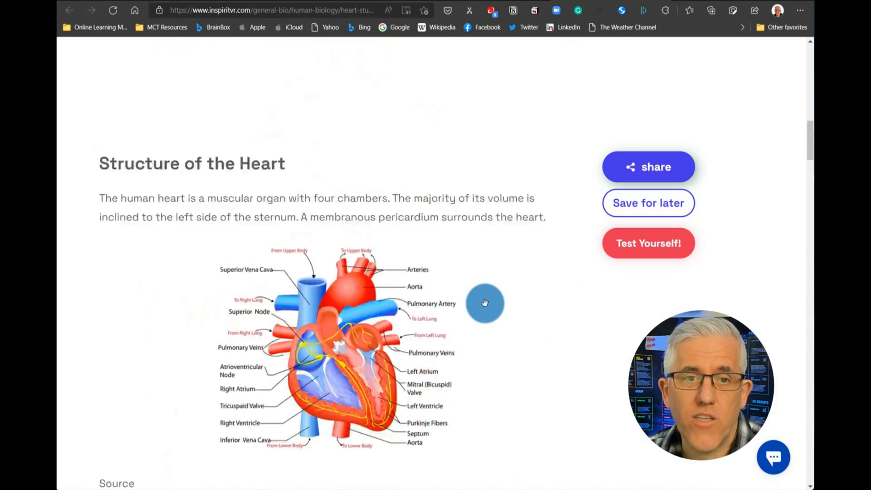
Step: Scroll to the top of the guide showing the Test yourself Start prompt
{"action": "scroll", "scroll_direction": "down", "scroll_amount": 3}
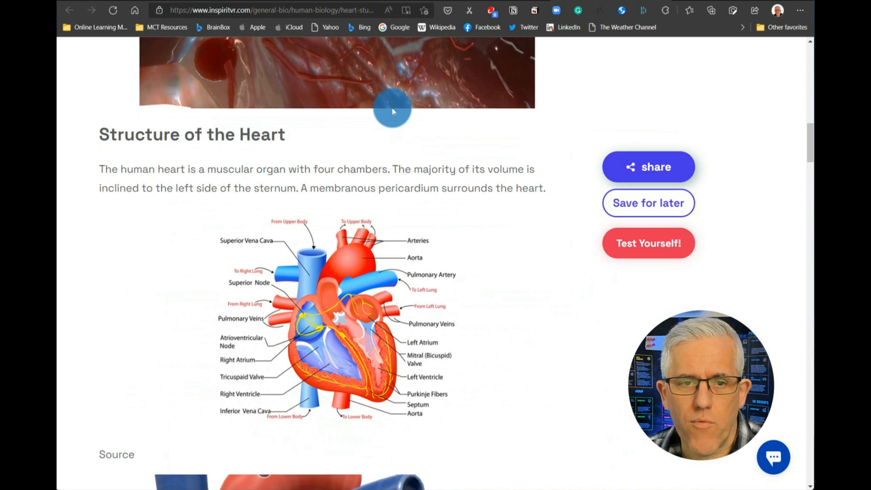
{"action": "scroll", "scroll_direction": "down", "scroll_amount": 3}
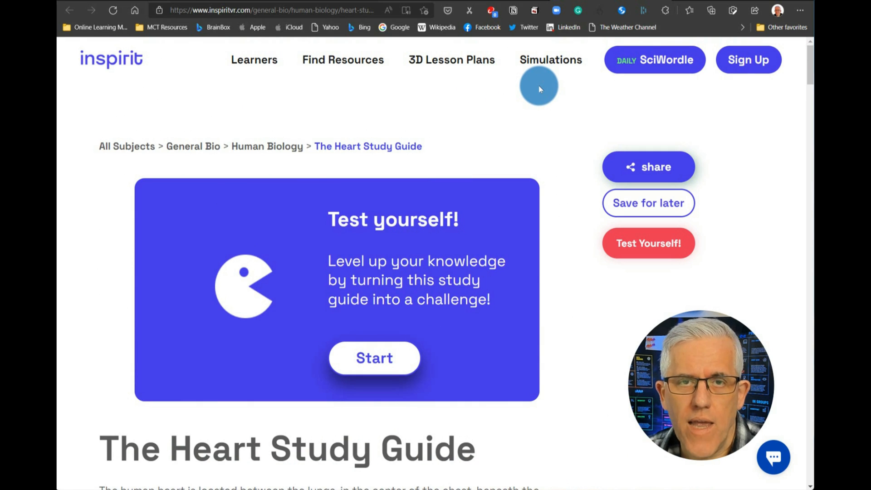
{"action": "mouse_move", "coordinate": [562, 60]}
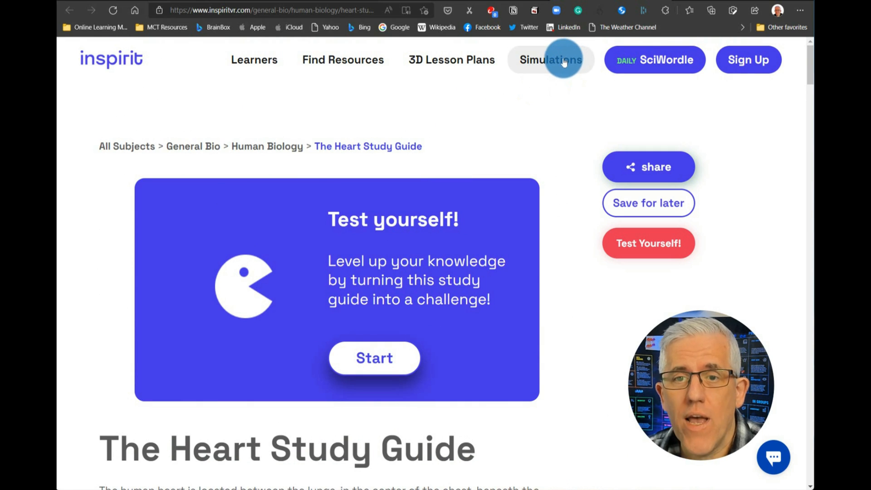
Step: Open 3D Simulations and scroll past Types of Forces and Projectile Motion to Gravity Force Lab
{"action": "left_click", "coordinate": [550, 60]}
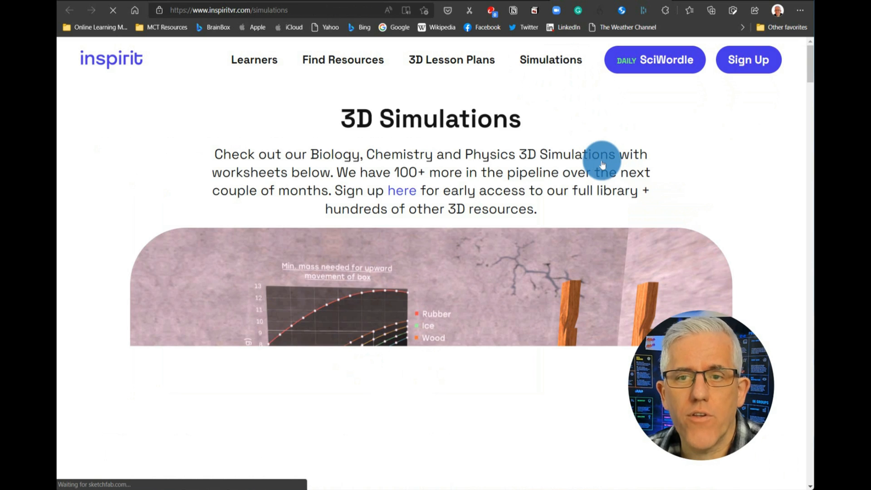
{"action": "scroll", "scroll_direction": "down", "scroll_amount": 3}
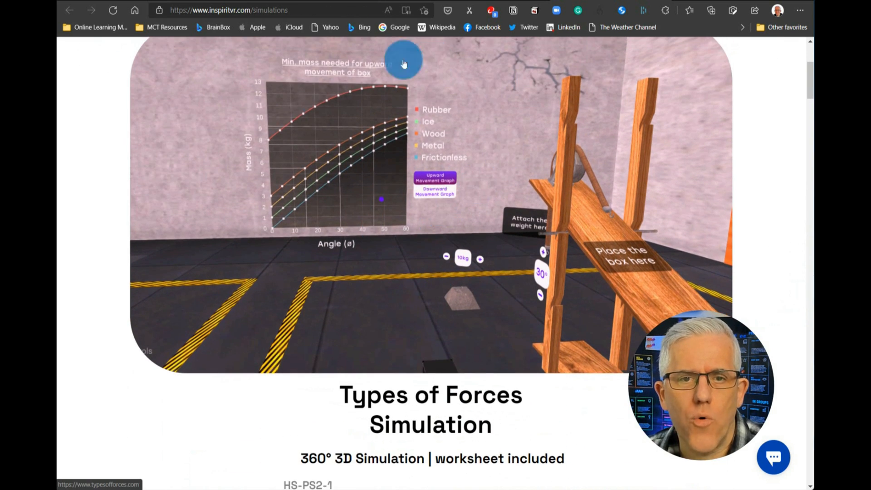
{"action": "mouse_move", "coordinate": [461, 264]}
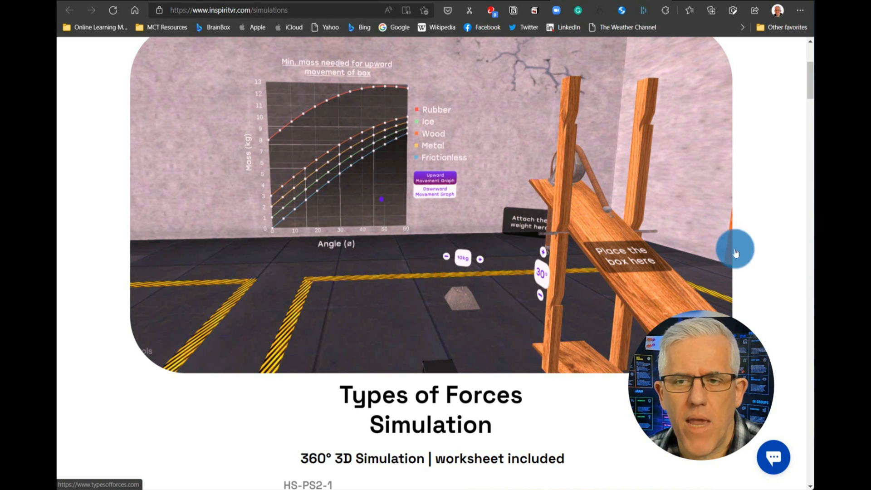
{"action": "scroll", "scroll_direction": "down", "scroll_amount": 3}
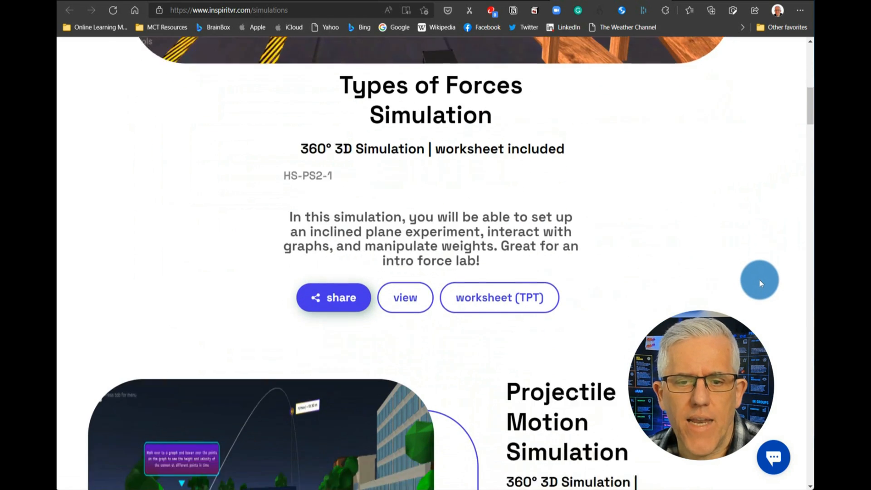
{"action": "scroll", "scroll_direction": "down", "scroll_amount": 3}
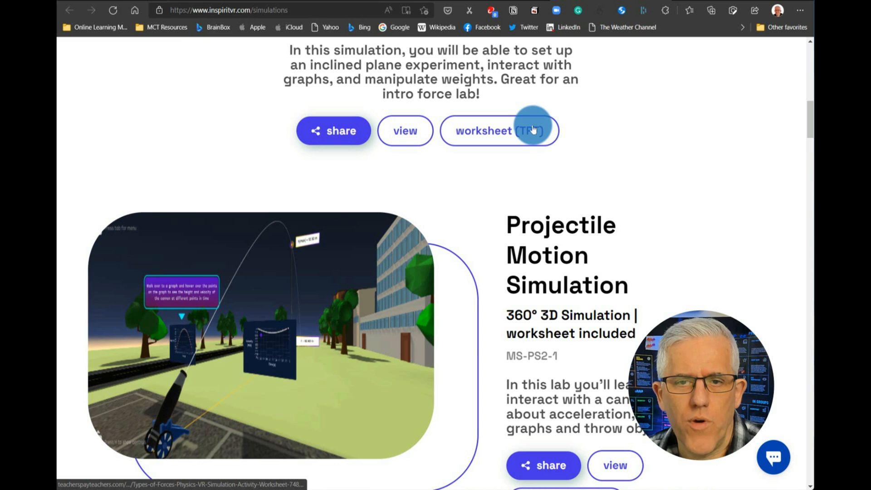
{"action": "scroll", "scroll_direction": "down", "scroll_amount": 3}
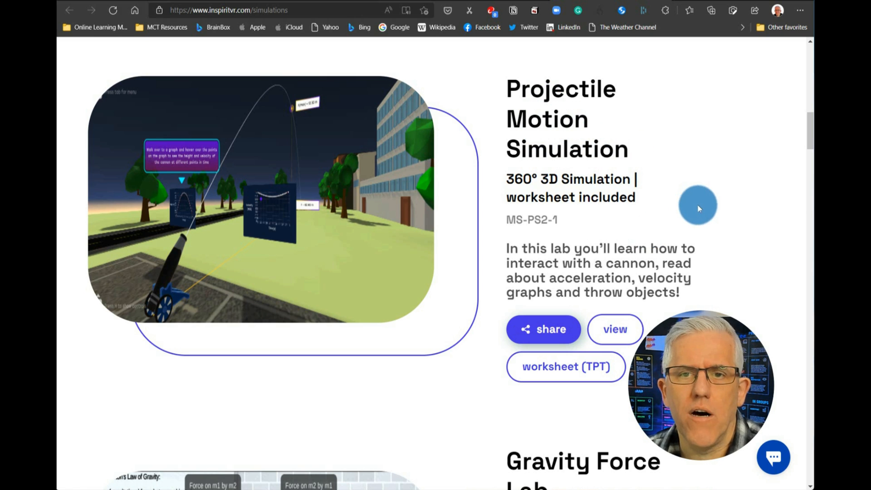
{"action": "scroll", "scroll_direction": "down", "scroll_amount": 3}
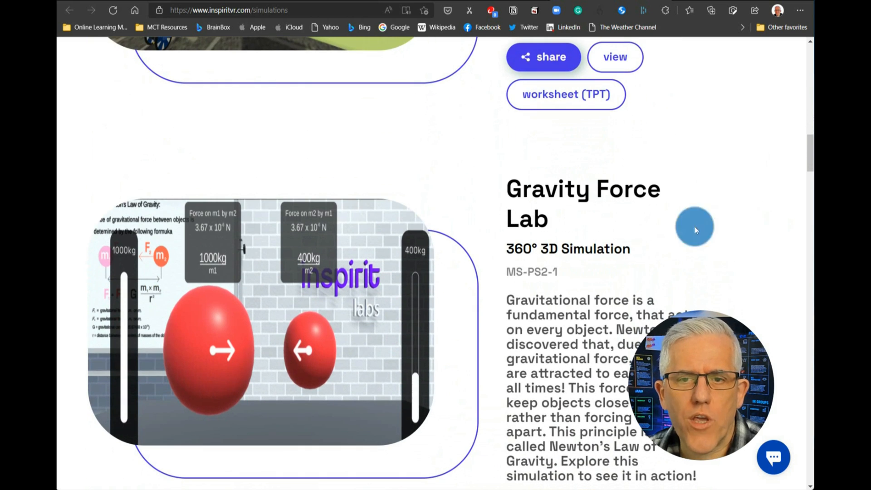
{"action": "scroll", "scroll_direction": "down", "scroll_amount": 3}
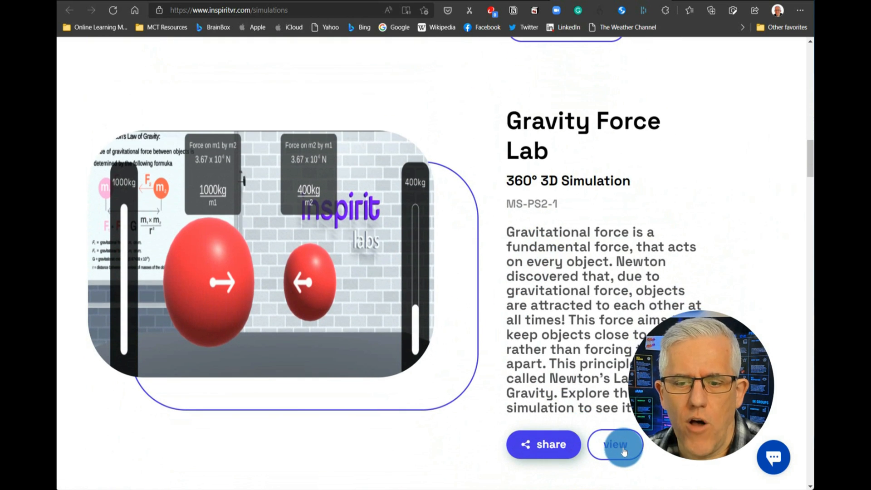
Step: Launch Gravity Force Lab and refresh until the two 400 kg spheres appear
{"action": "left_click", "coordinate": [616, 444]}
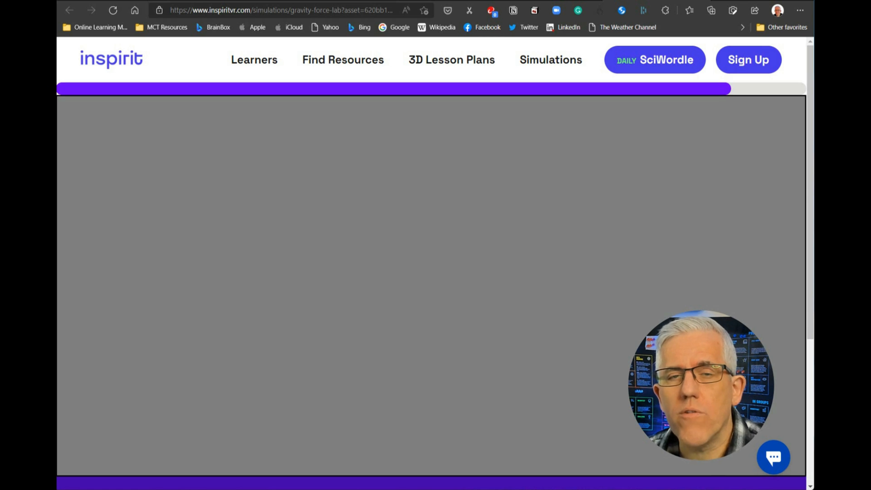
{"action": "scroll", "scroll_direction": "down", "scroll_amount": 3}
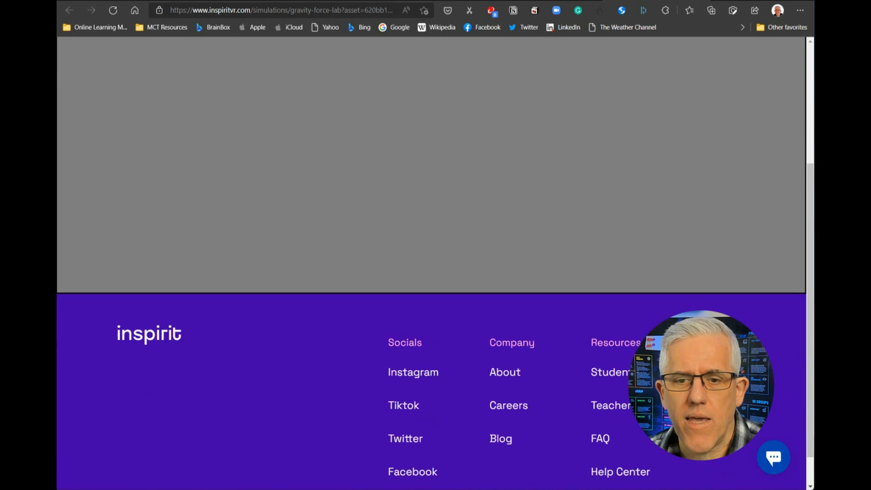
{"action": "scroll", "scroll_direction": "down", "scroll_amount": 3}
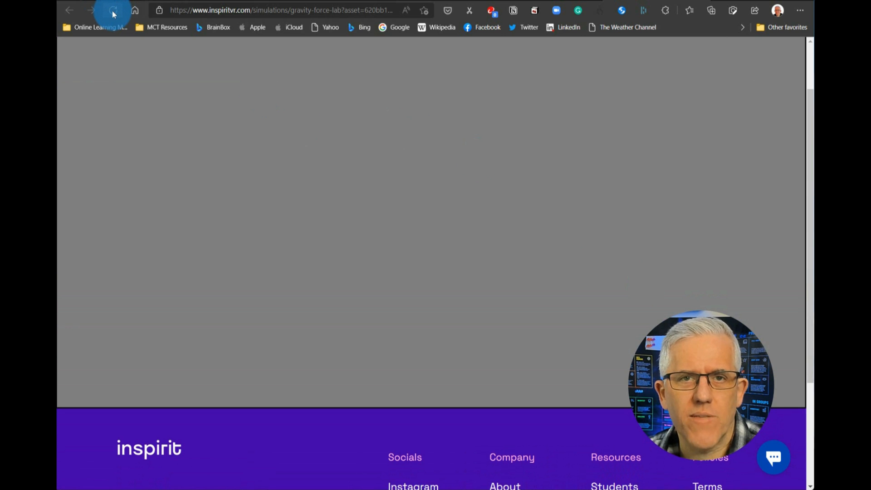
{"action": "left_click", "coordinate": [112, 10]}
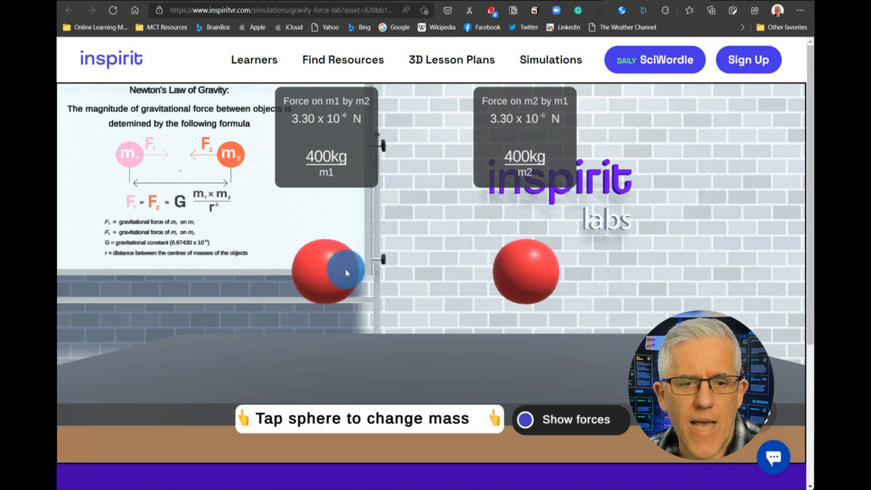
Step: Set m1 to 400 kg and m2 to 1000 kg, giving 2.91 × 10⁻⁶ N force
{"action": "left_click", "coordinate": [325, 272]}
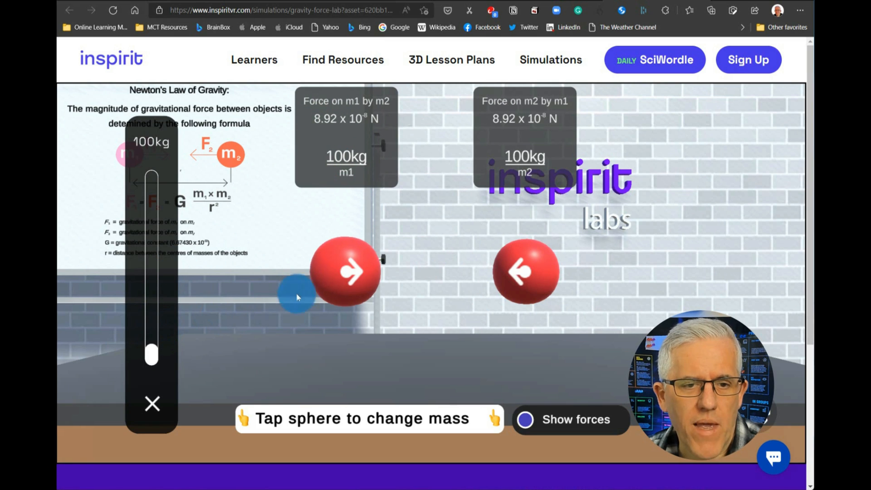
{"action": "left_click_drag", "start_coordinate": [151, 356], "coordinate": [153, 297]}
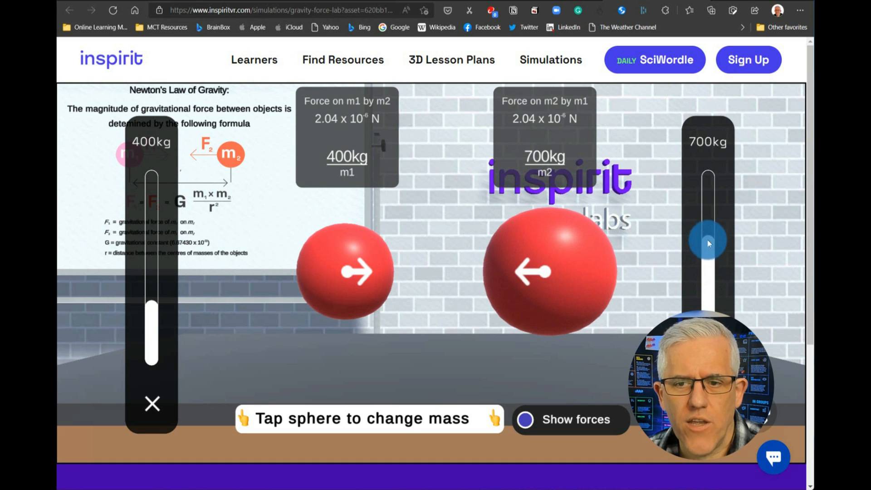
{"action": "left_click_drag", "start_coordinate": [707, 242], "coordinate": [708, 178]}
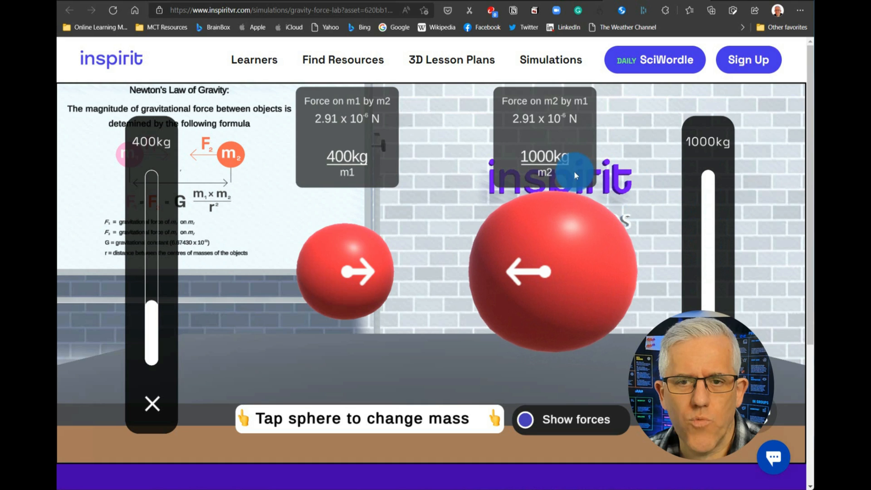